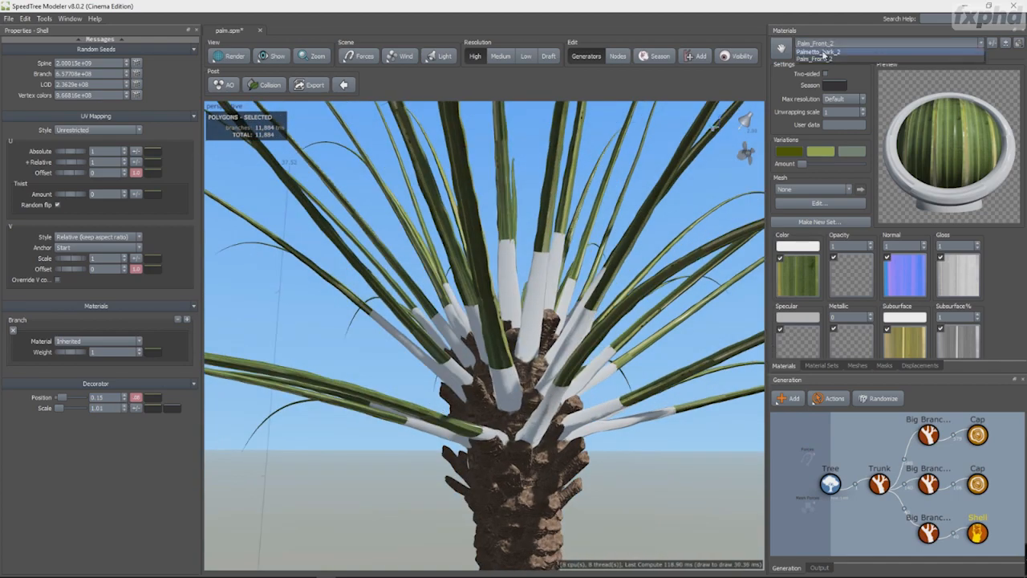
Load the tall dense conifer sample model in place of the palm tree.
click(815, 51)
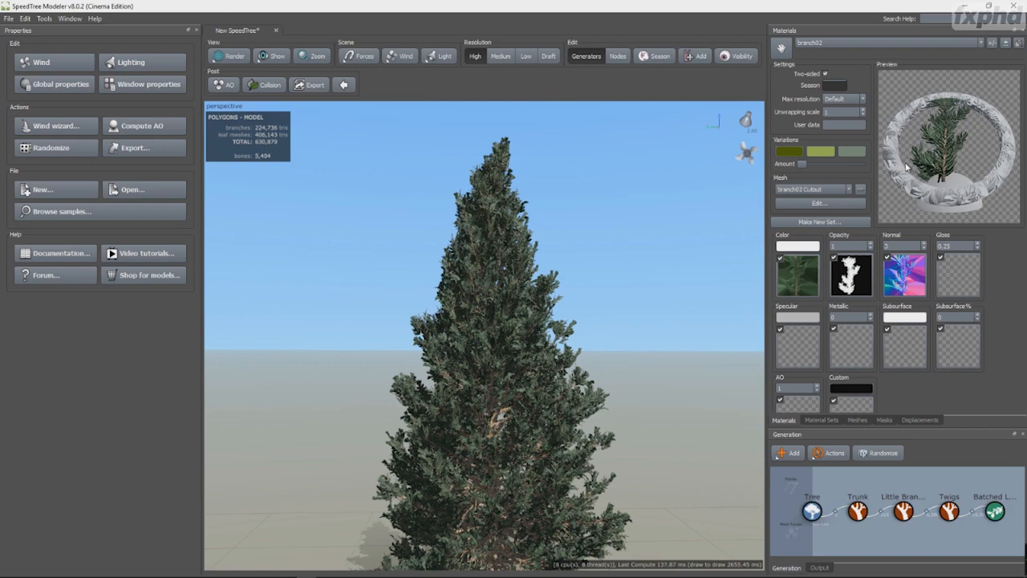
Load the leafless dead tree sample with bark material on trunk and branches.
click(818, 202)
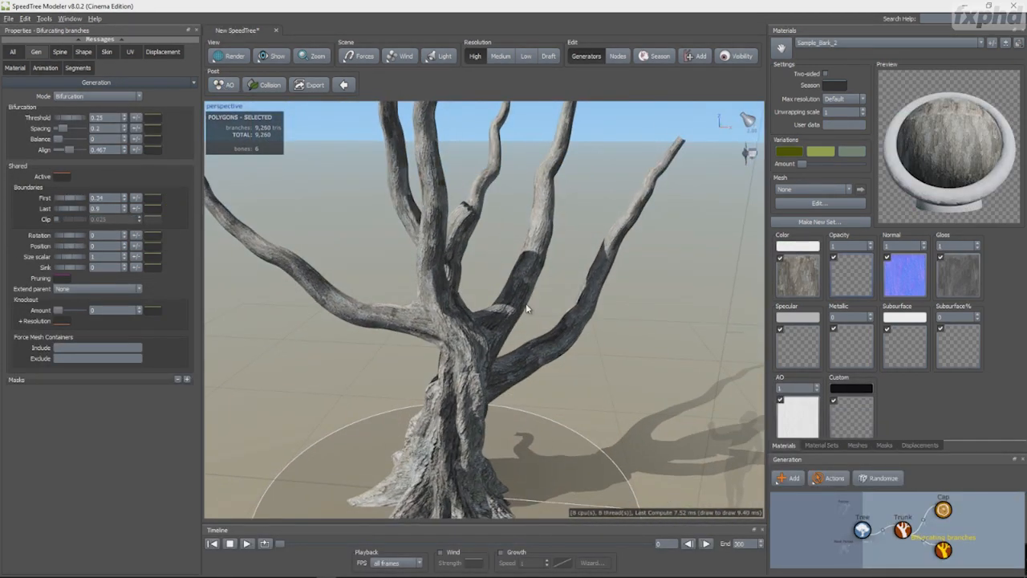
Load the untextured branch-skeleton tree with its branch Gravity profile curve shown.
click(60, 51)
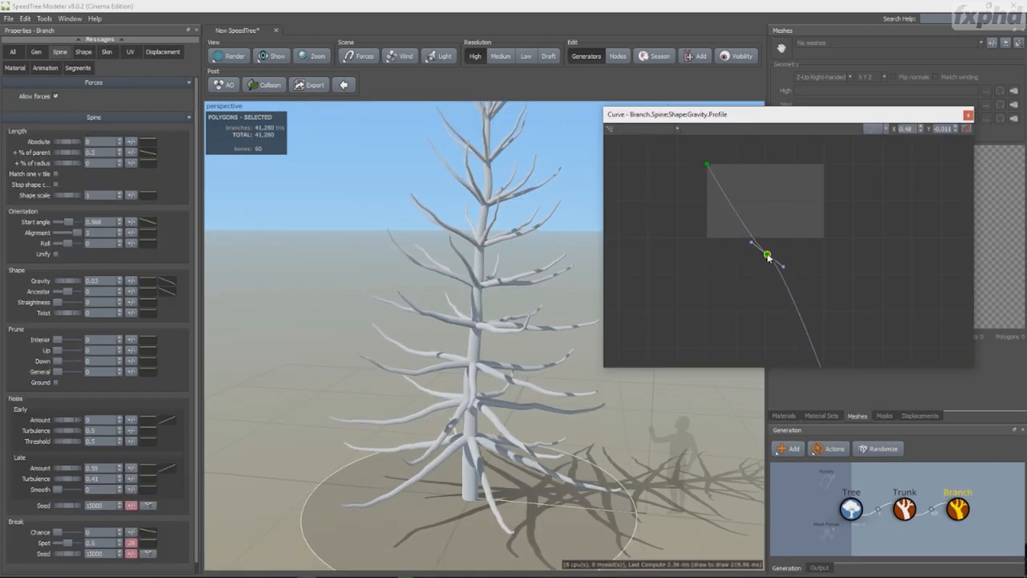
Reshape the branch gravity curve, export tree image passes, and combine them via Shuffle and Merge in Nuke.
drag(767, 255, 706, 173)
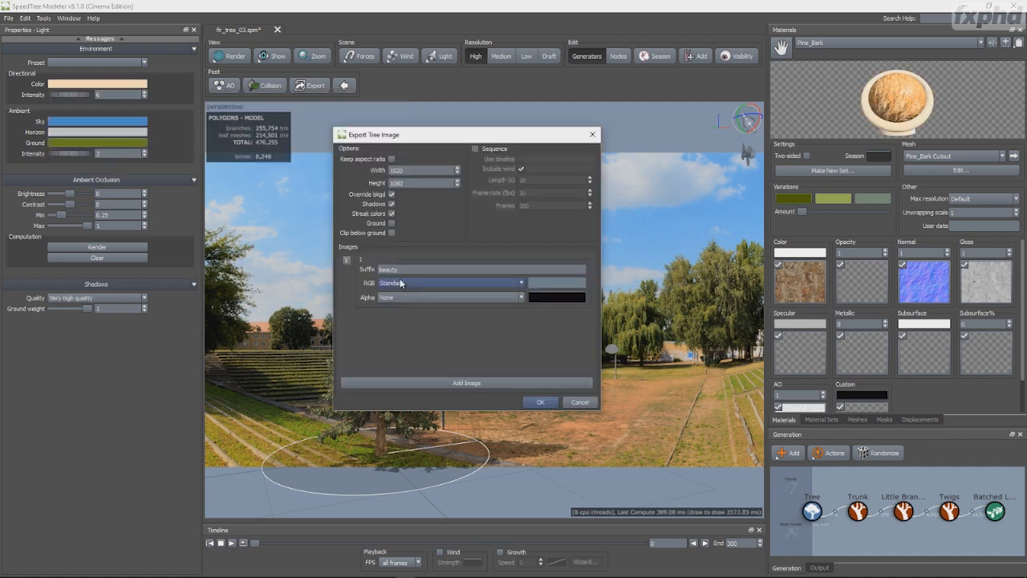
click(466, 382)
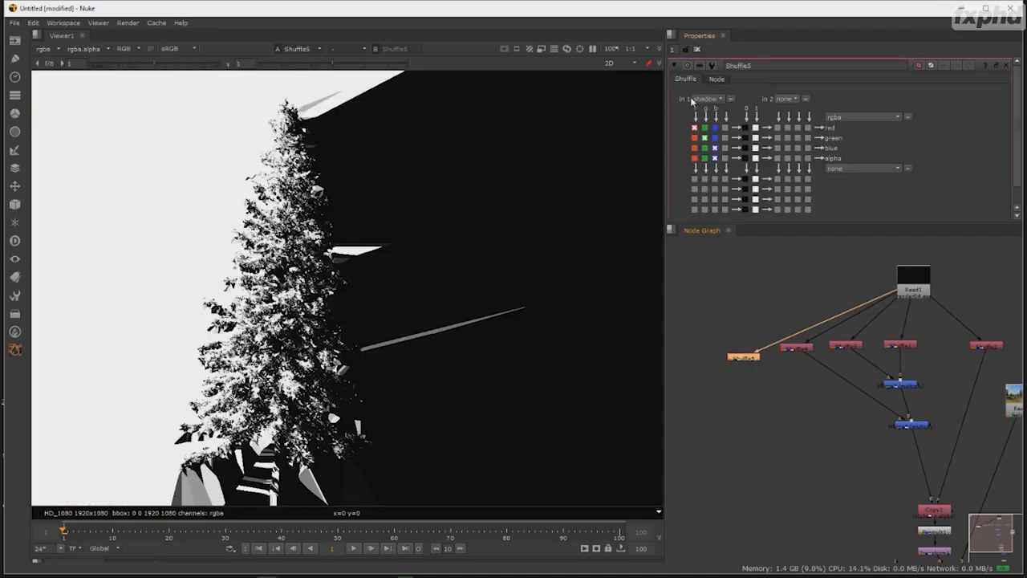
click(912, 462)
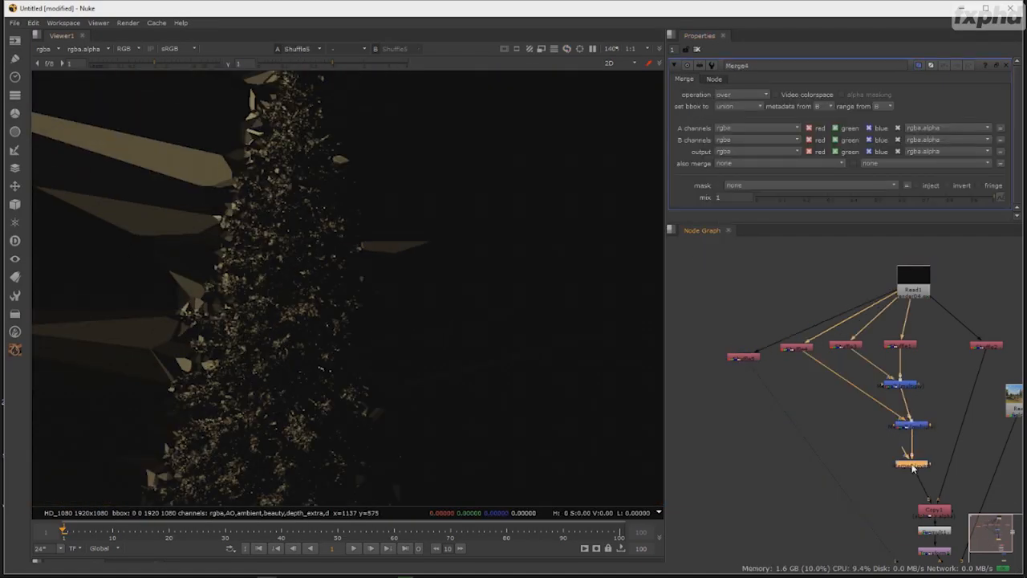